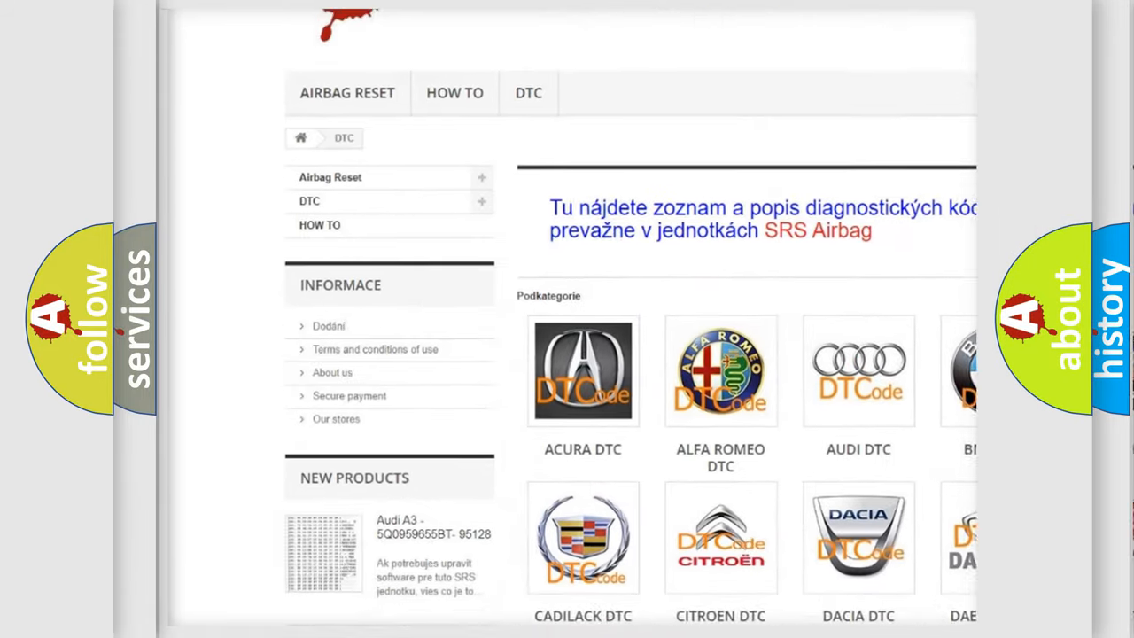
Advance past the airbagreset.sk DTC catalogue to P3037 with hex digits 3037 and its bits.
scroll("down", 3)
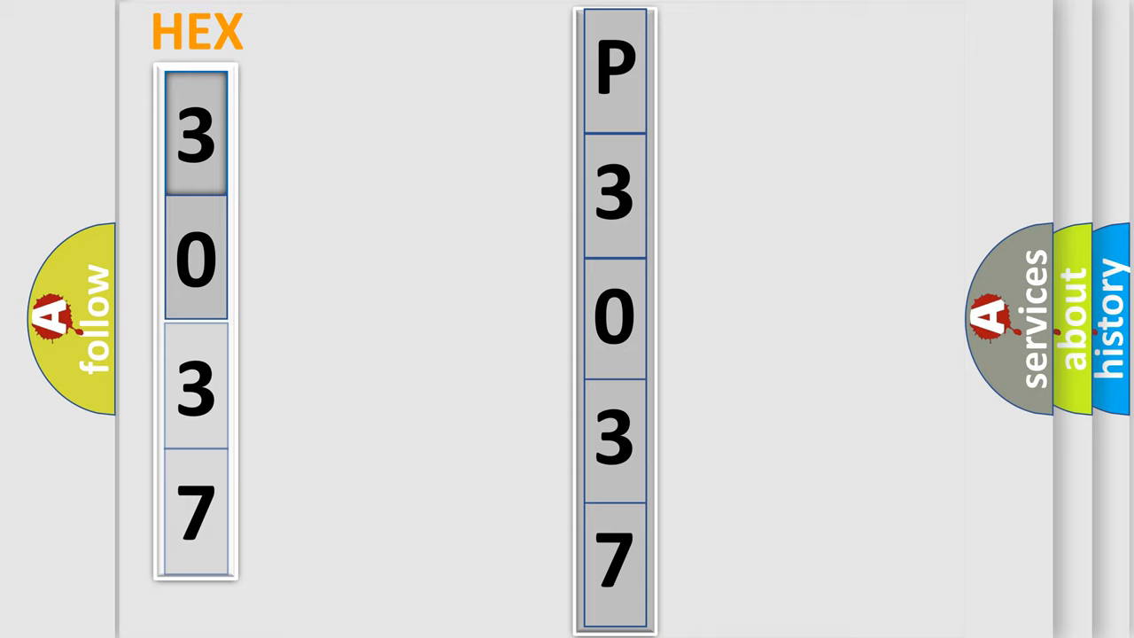
left_click(199, 133)
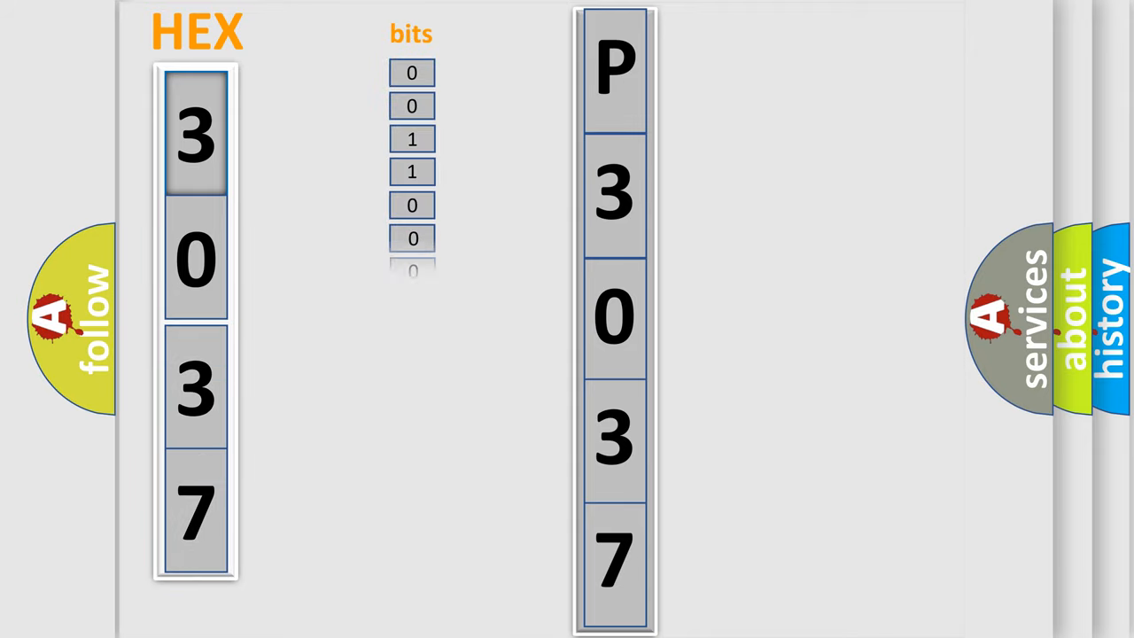